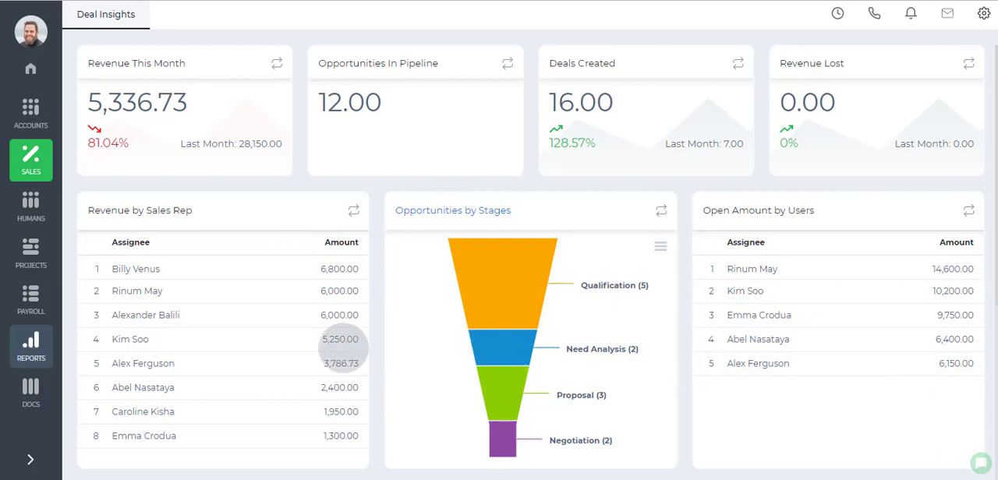
# Go to the Accounts reports from the Reports sidebar and bring the report sections back up.
pyautogui.click(31, 346)
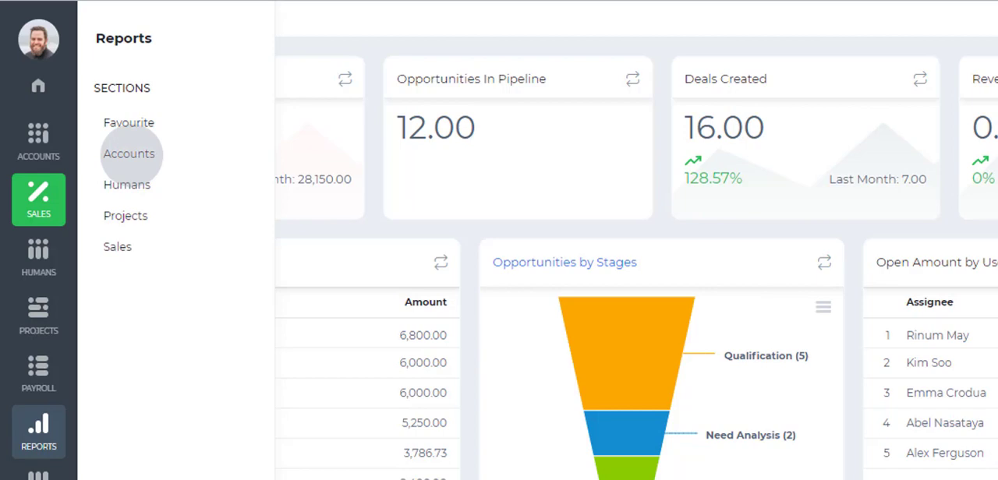
pyautogui.click(127, 152)
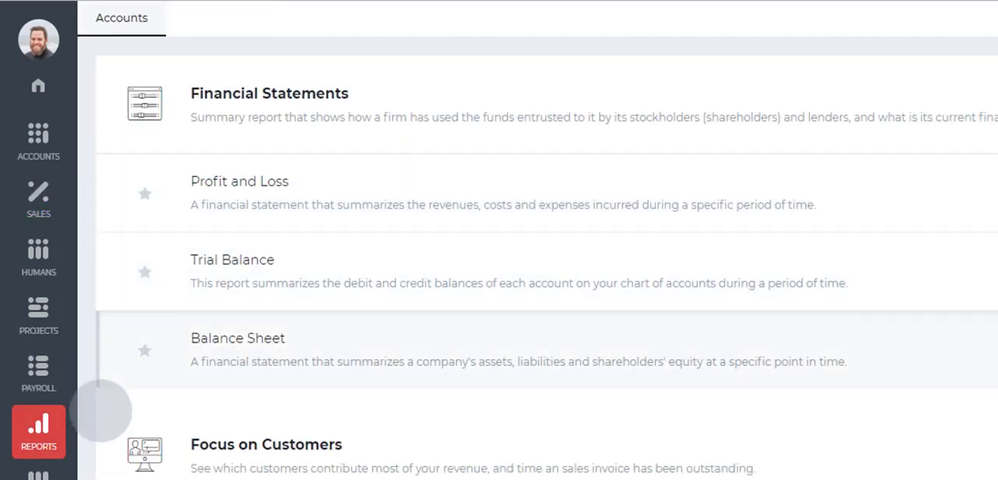
pyautogui.click(38, 432)
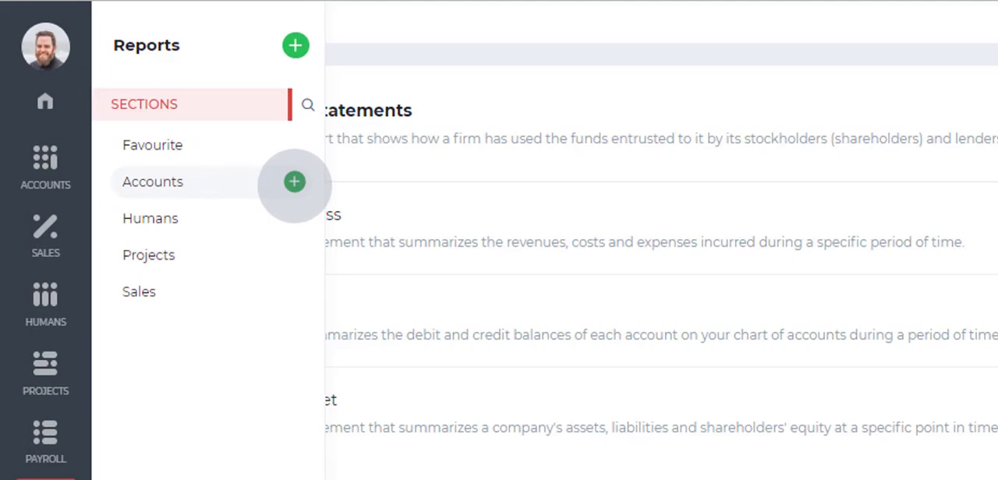
# Start a new Accounts report from an XLSX on the local drive and locate Import Inventories in Downloads.
pyautogui.click(293, 181)
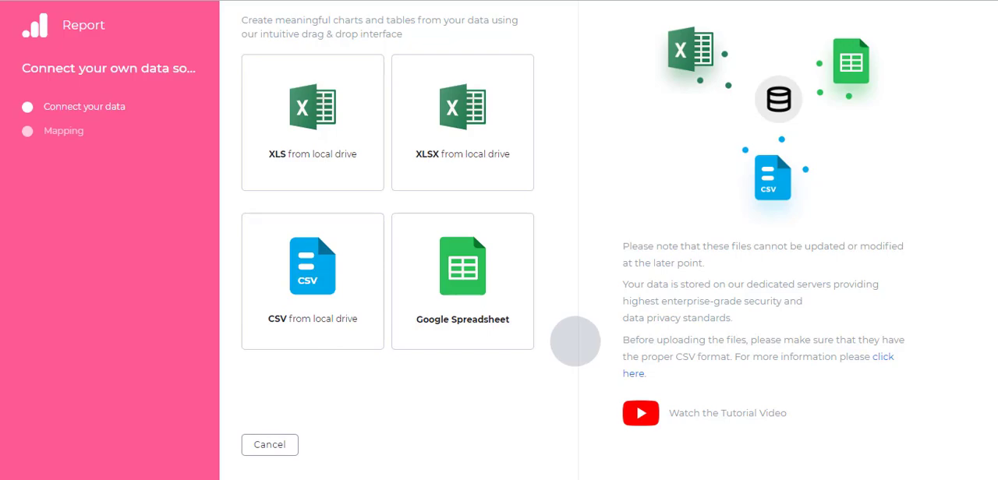
pyautogui.scroll(-3)
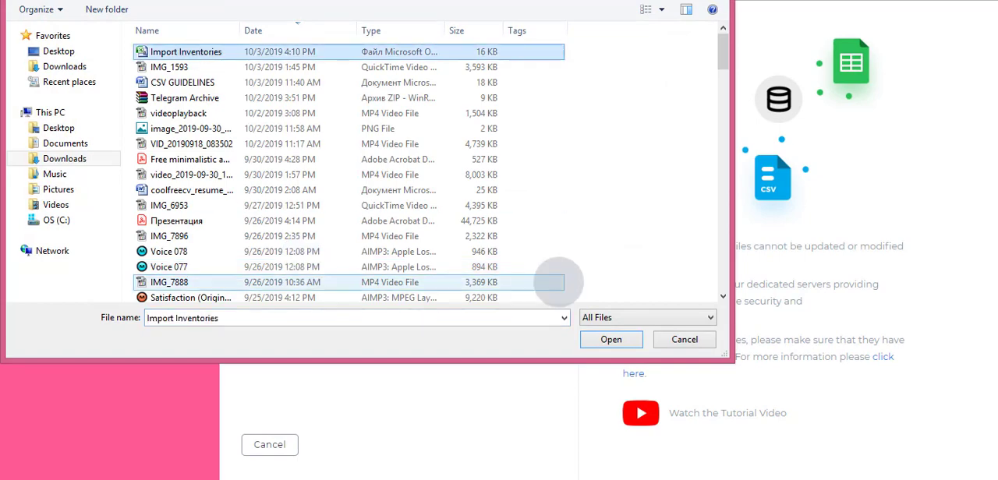
# Upload Import Inventories, set the Price column format to Numeric and import the data.
pyautogui.click(611, 339)
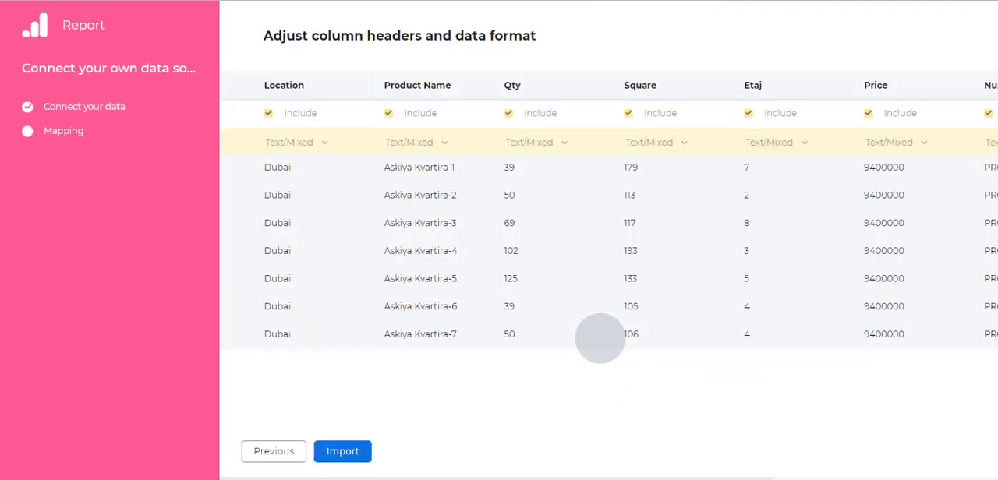
pyautogui.doubleClick(416, 84)
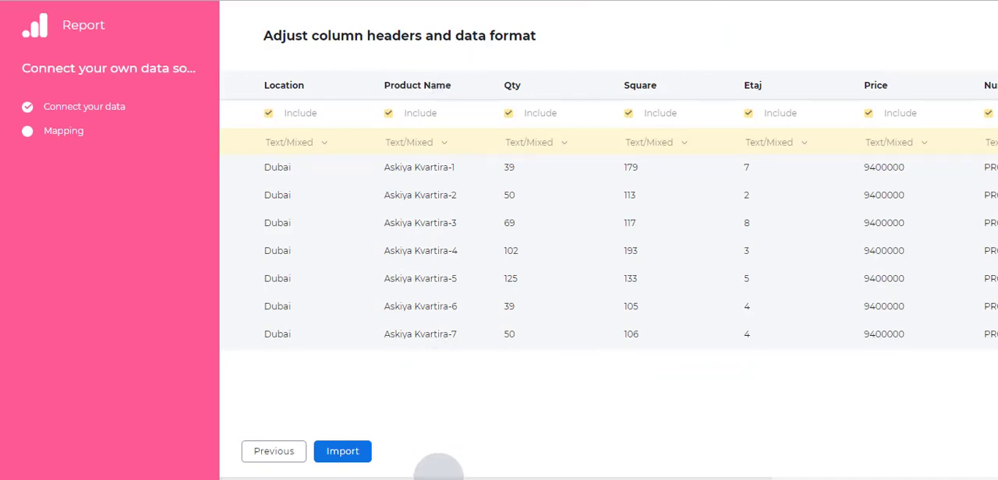
pyautogui.hscroll(3)
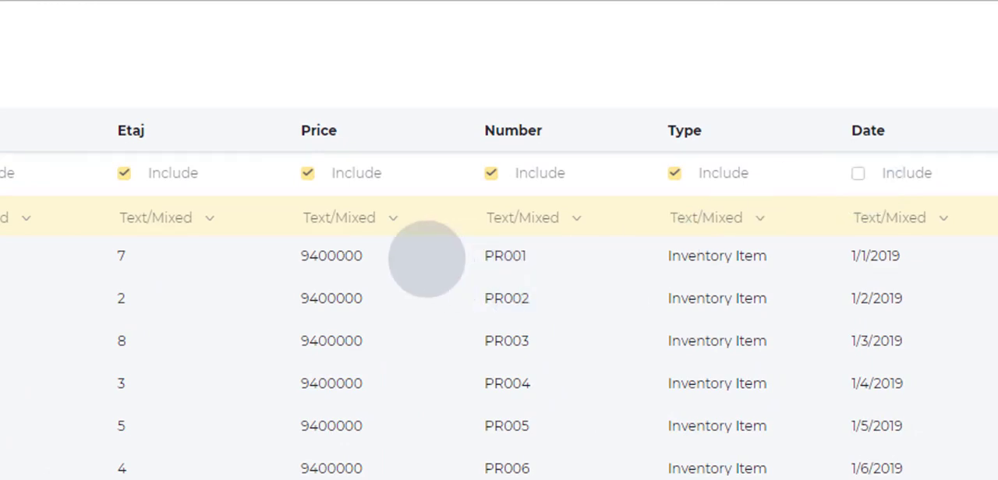
pyautogui.click(351, 219)
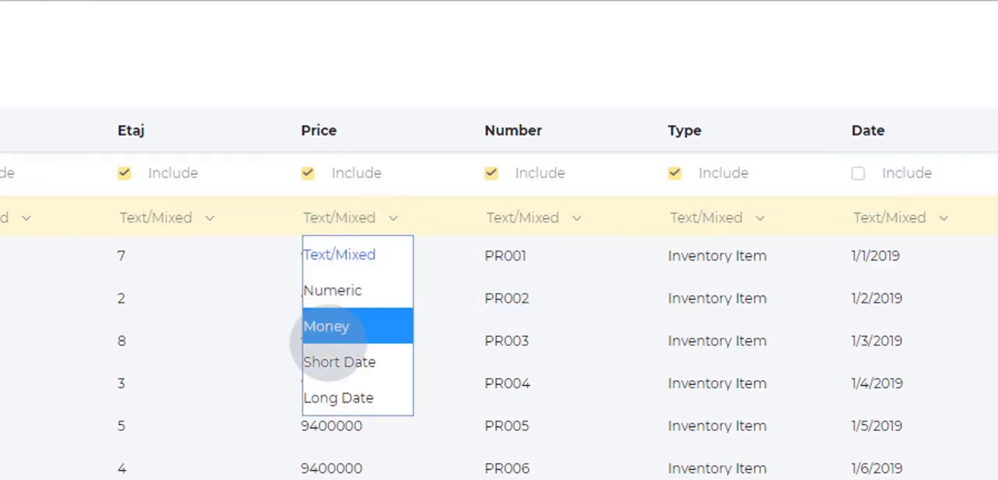
pyautogui.moveTo(332, 290)
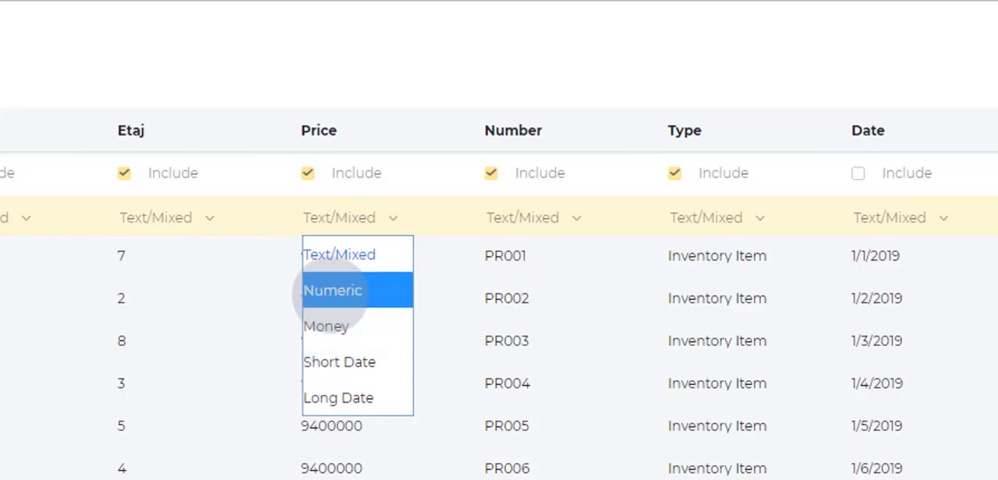
pyautogui.click(332, 290)
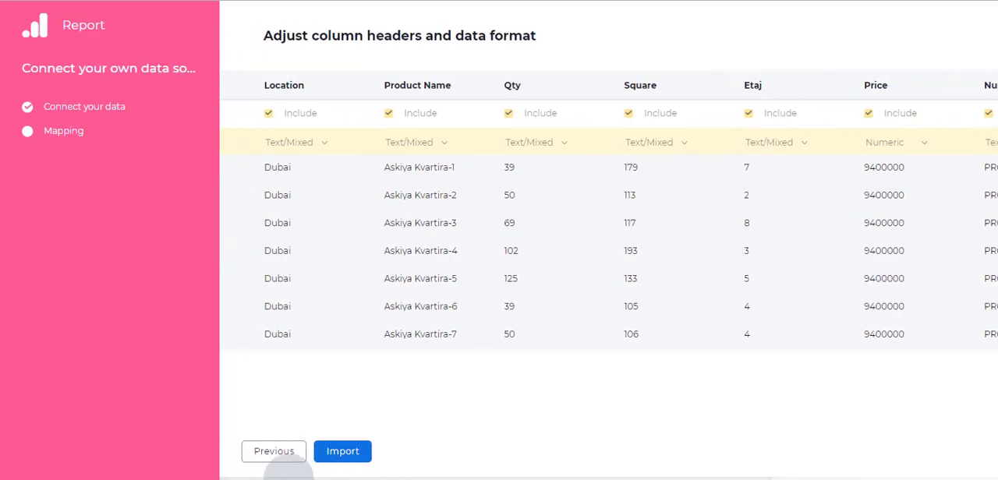
pyautogui.click(343, 450)
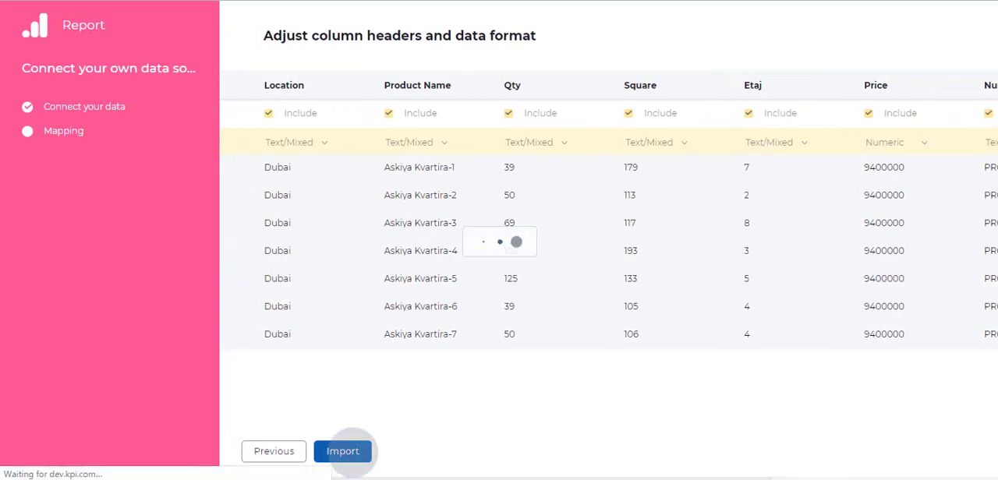
# Make the report a pie chart and choose the dimension it groups by.
pyautogui.click(343, 452)
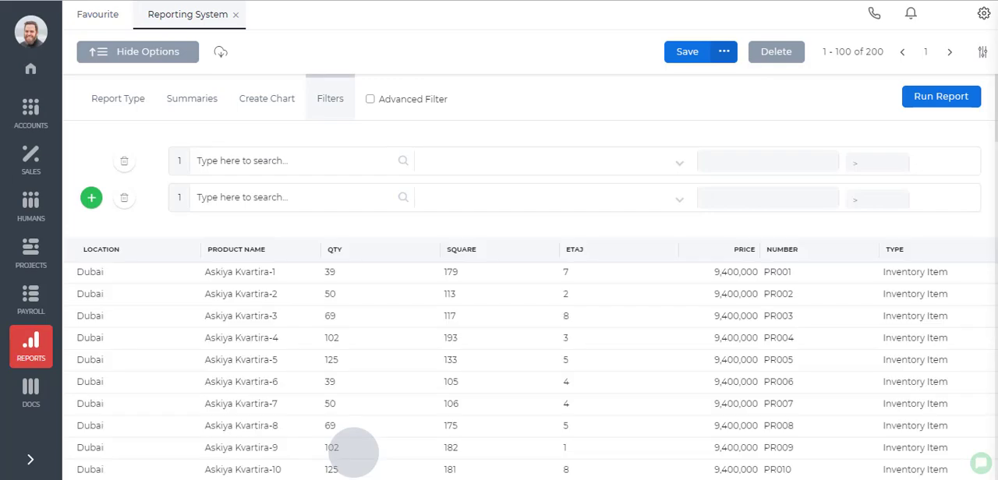
pyautogui.moveTo(340, 293)
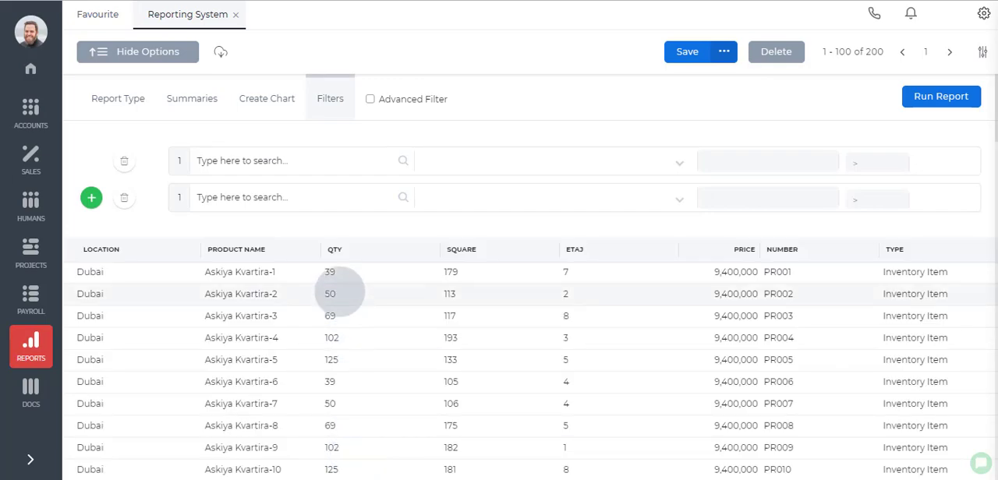
pyautogui.click(265, 98)
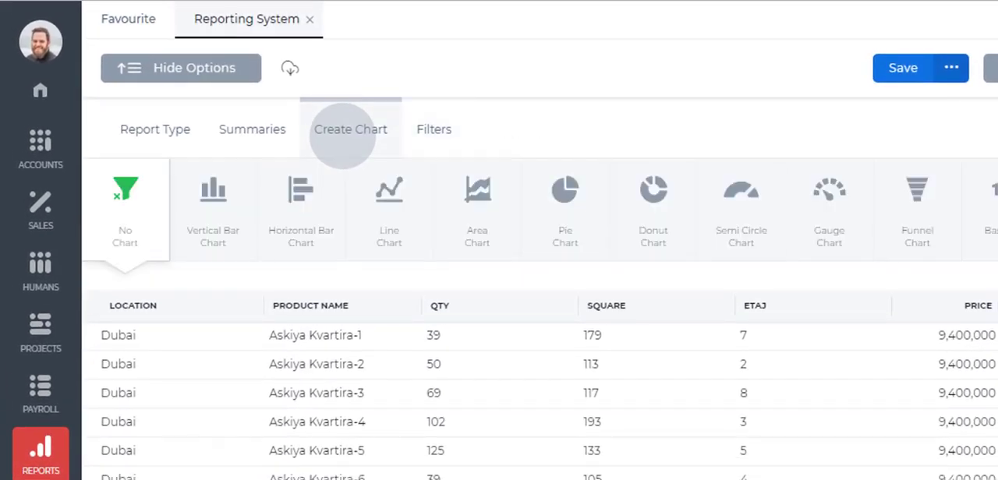
pyautogui.click(564, 203)
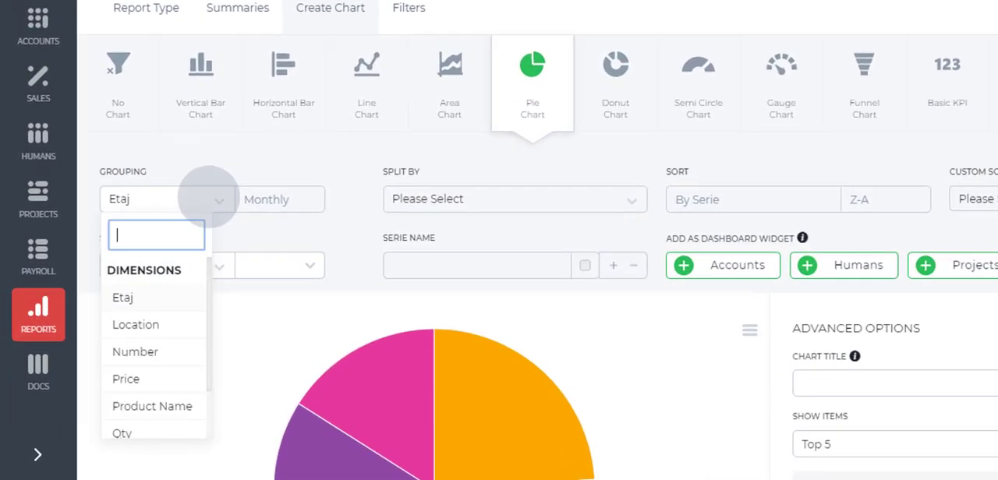
pyautogui.click(136, 324)
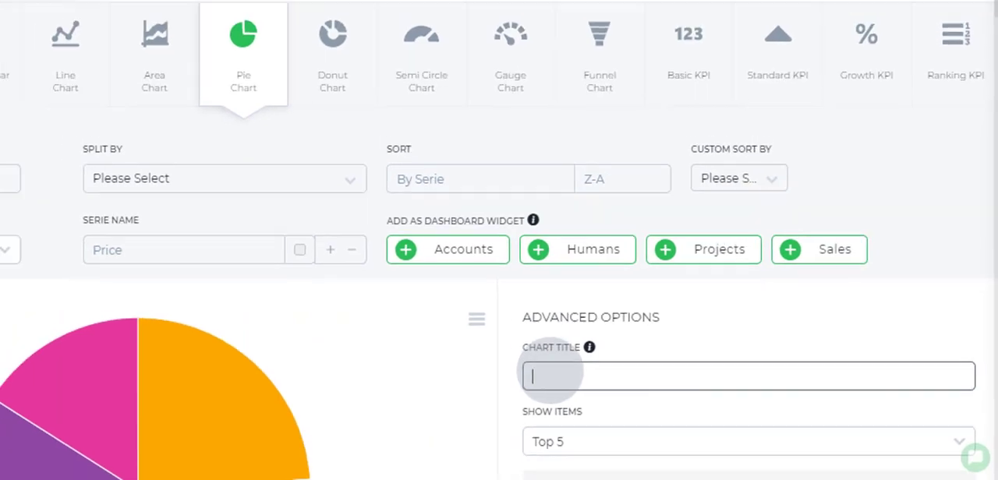
# Title the chart 'Sales by Location', add it as a Sales dashboard widget and run the report.
pyautogui.write('Sales by Location')
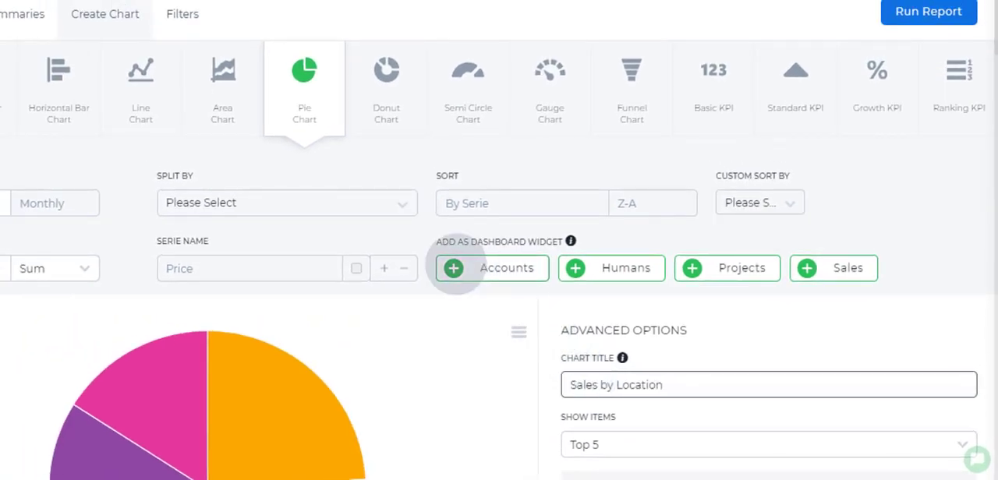
pyautogui.click(491, 267)
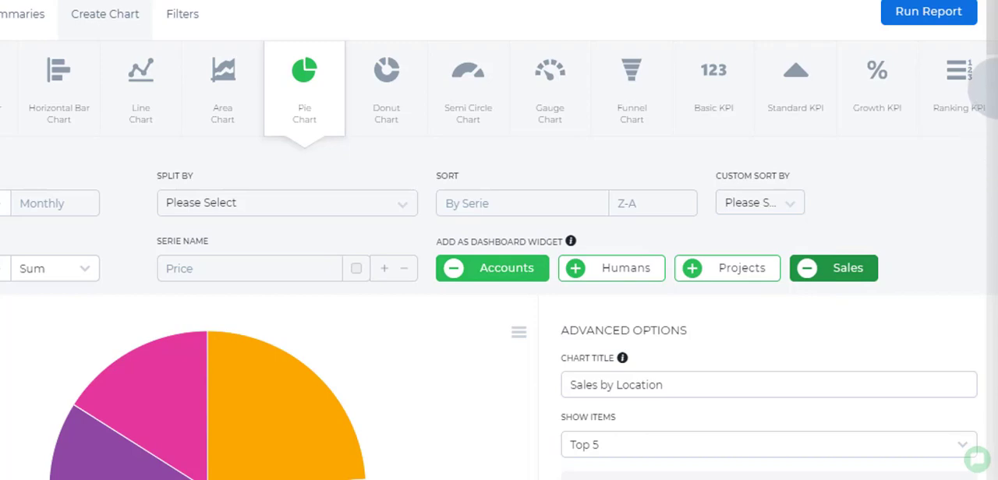
pyautogui.scroll(-3)
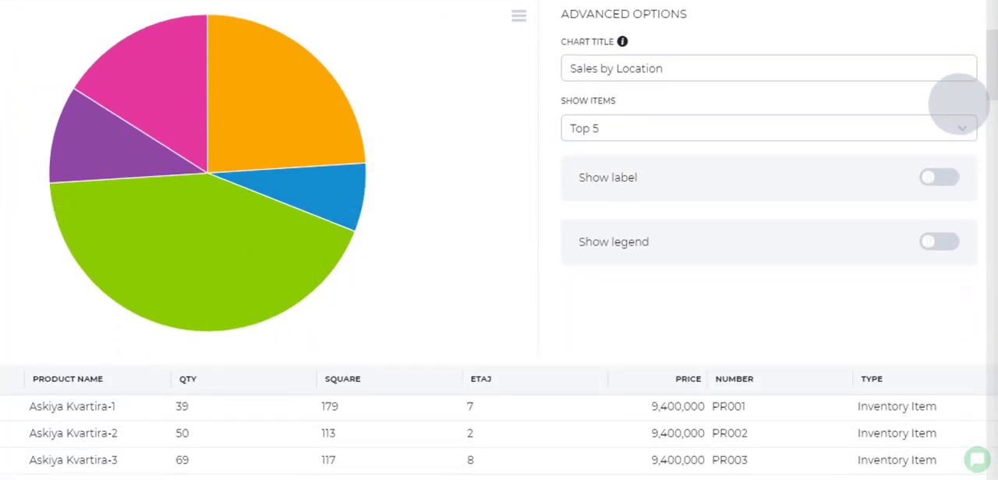
pyautogui.click(938, 177)
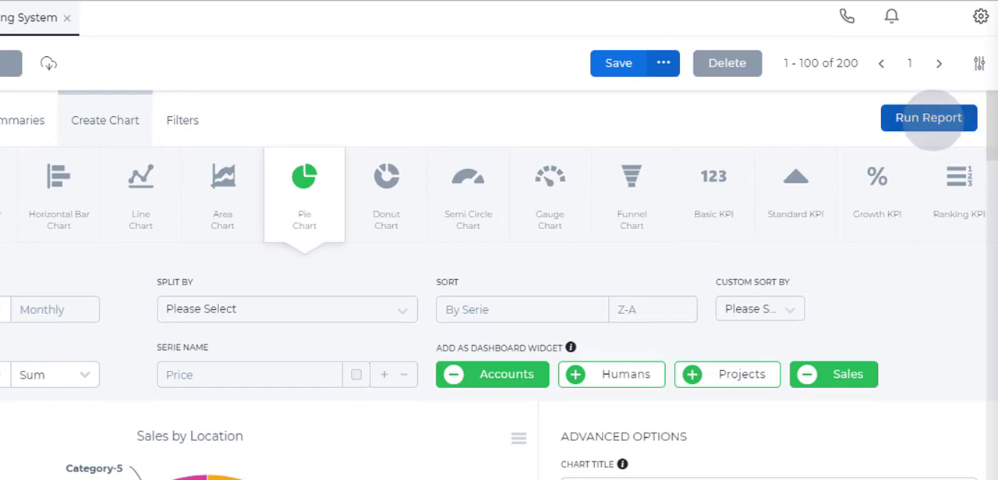
# Save the report under the name 'Sales by Location'.
pyautogui.click(180, 119)
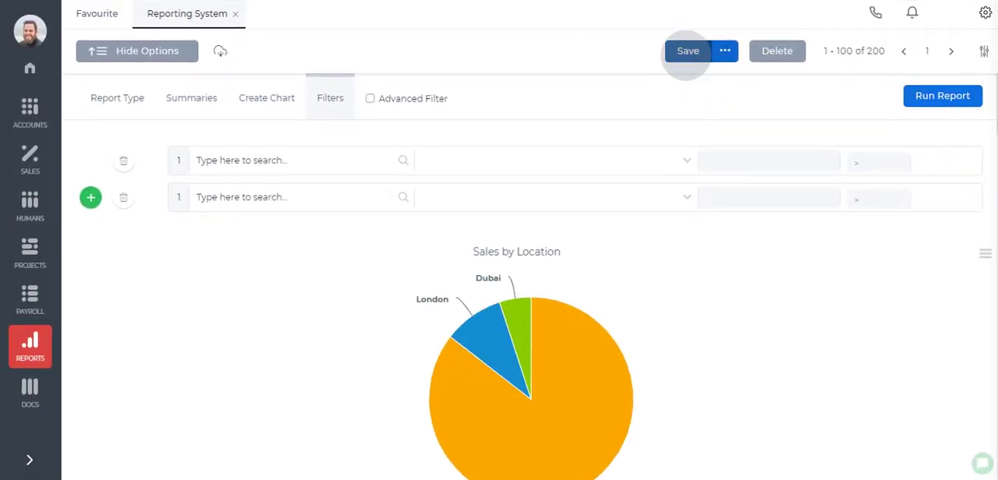
pyautogui.click(685, 50)
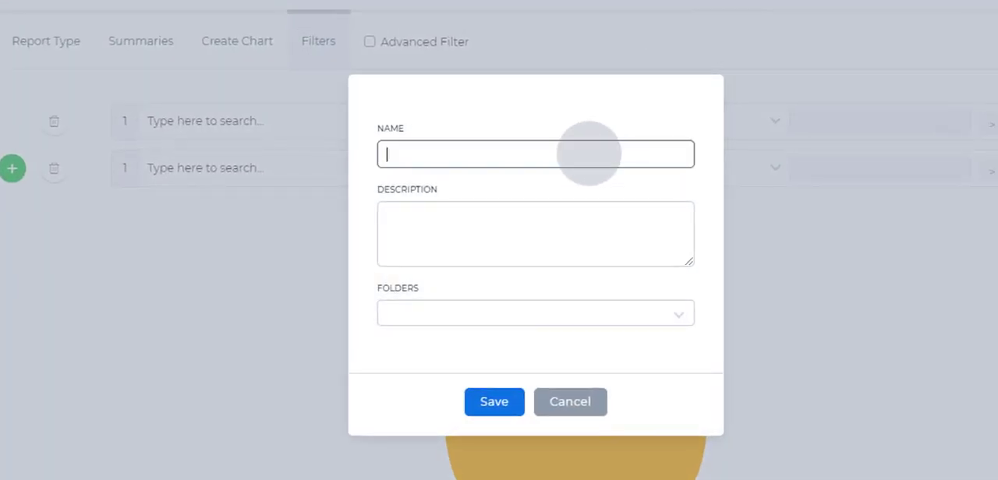
pyautogui.write('Sales by Location')
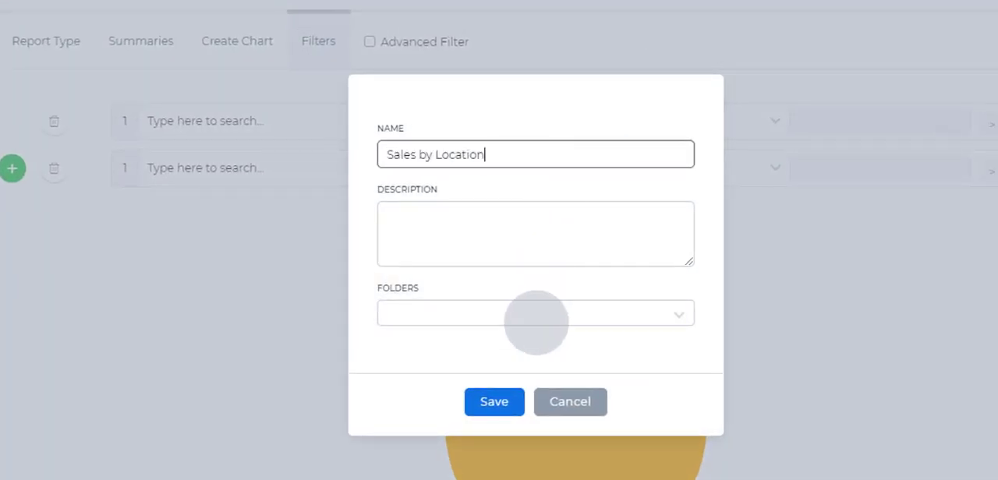
pyautogui.click(535, 312)
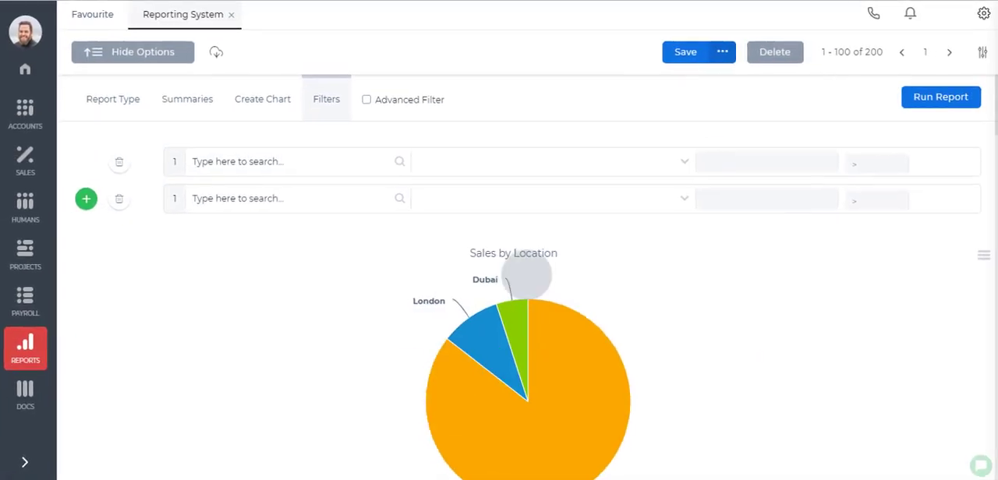
# Reach the Deal Insights dashboard via Settings > Dashboards > Dashboards List.
pyautogui.click(982, 13)
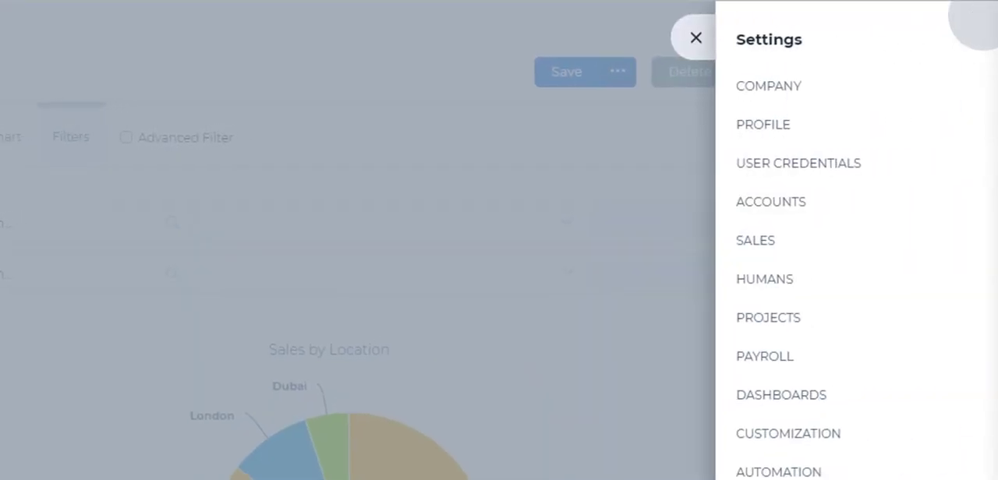
pyautogui.click(780, 396)
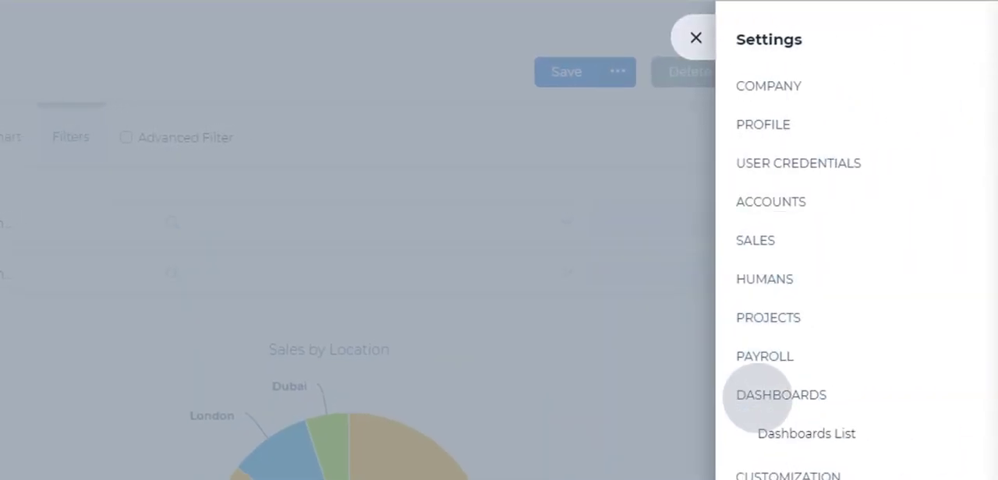
pyautogui.click(806, 433)
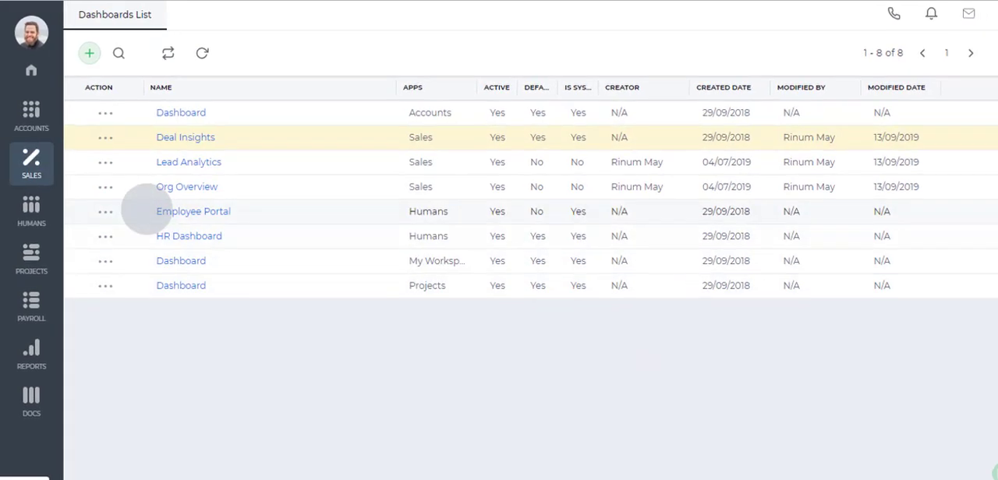
pyautogui.click(186, 137)
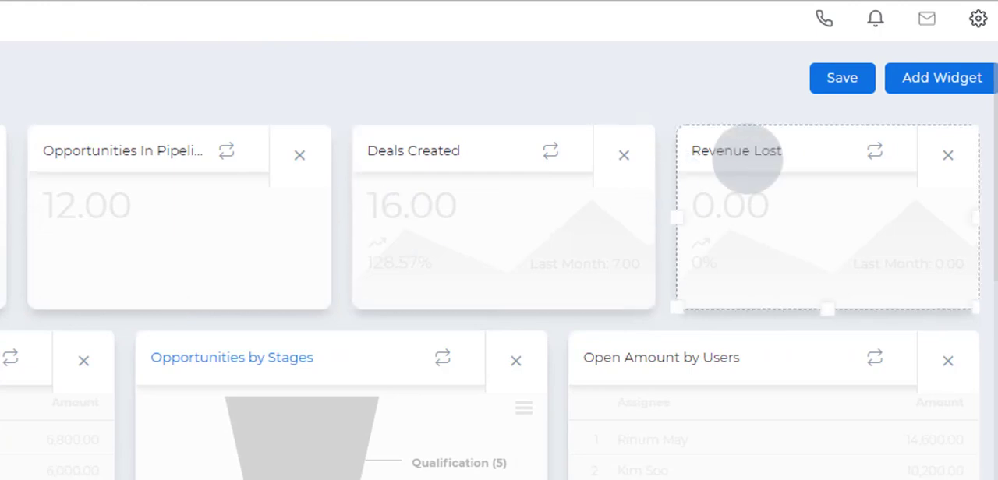
# Add the Sales by Location widget to Deal Insights and save the dashboard.
pyautogui.click(938, 77)
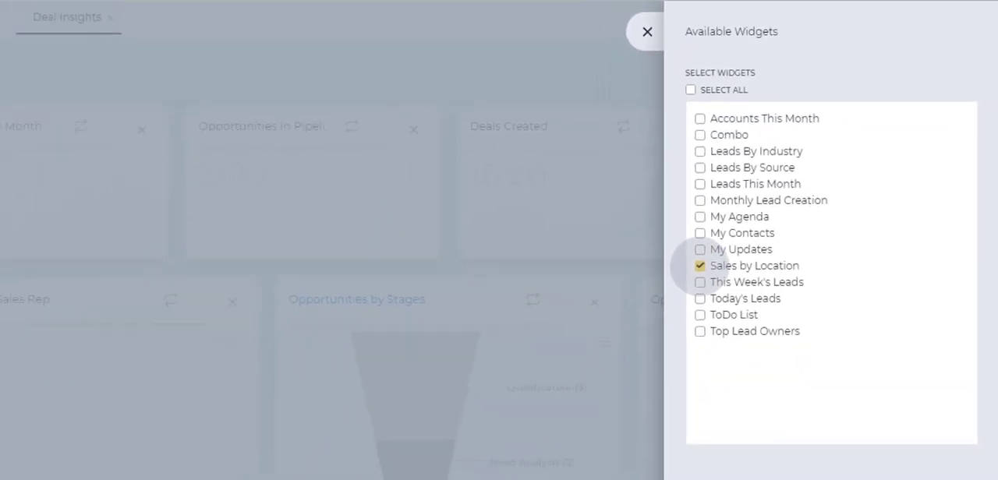
pyautogui.click(647, 31)
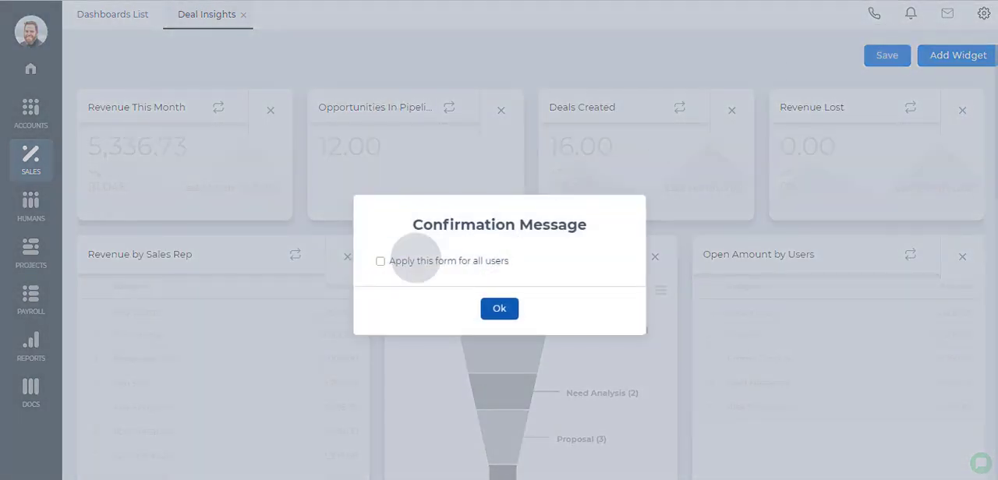
# Confirm the save and reopen Deal Insights from Sales to see the new pie chart widget.
pyautogui.click(499, 309)
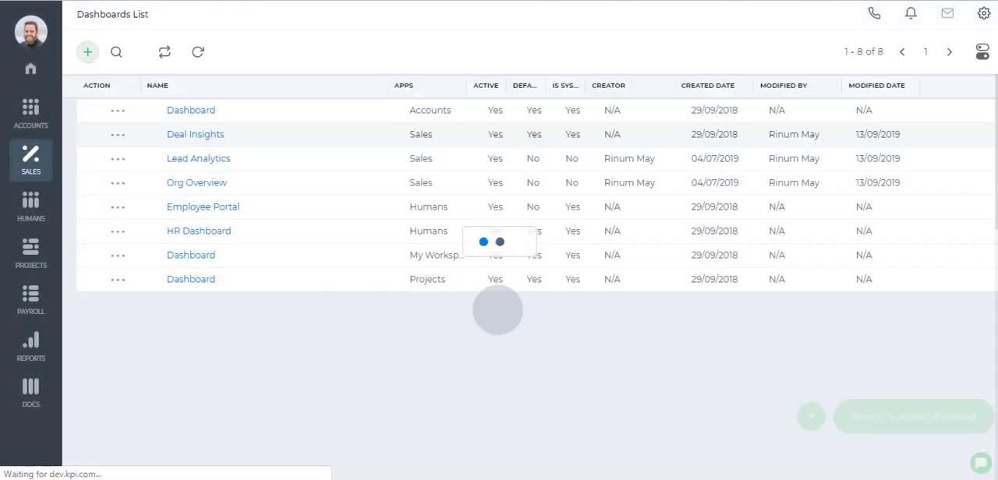
pyautogui.click(31, 159)
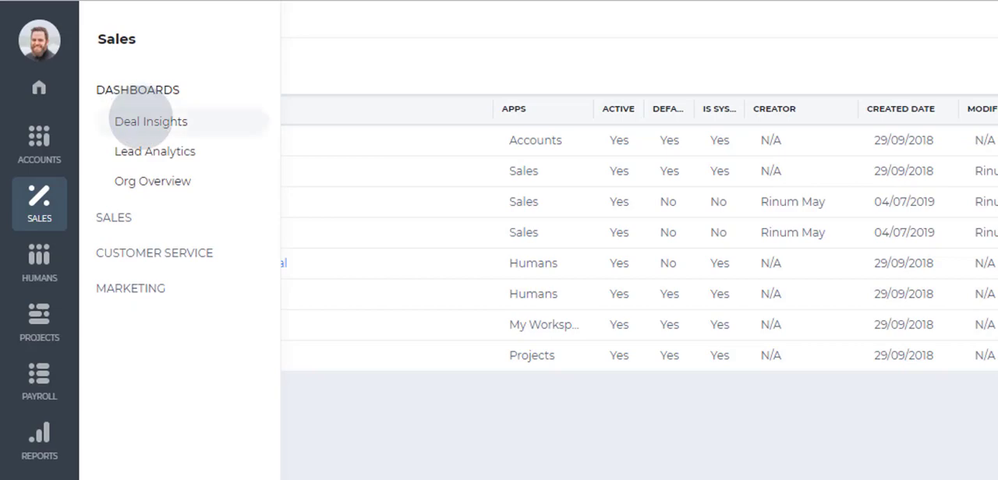
pyautogui.click(150, 121)
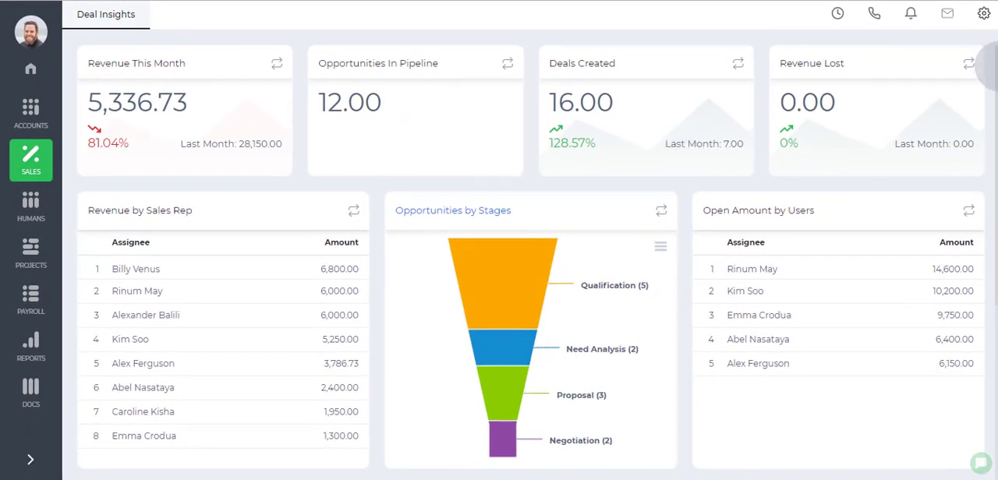
pyautogui.scroll(-3)
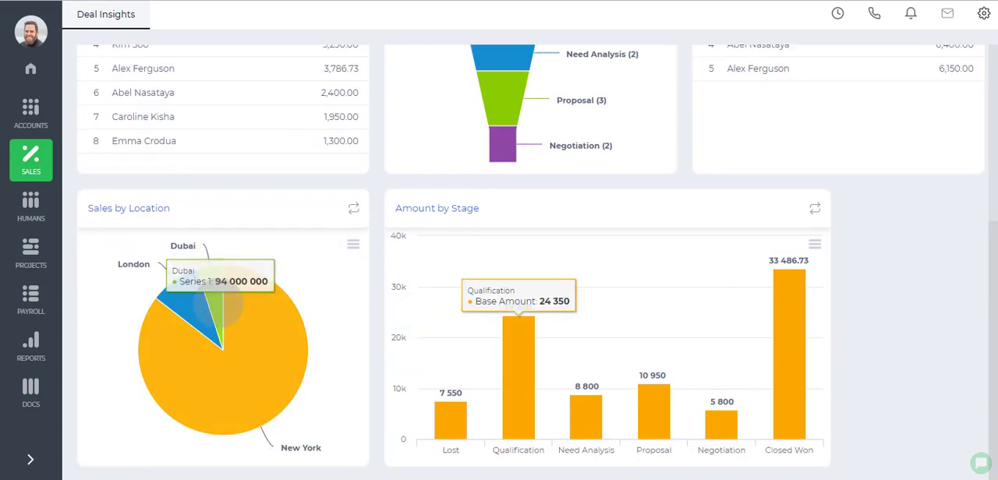